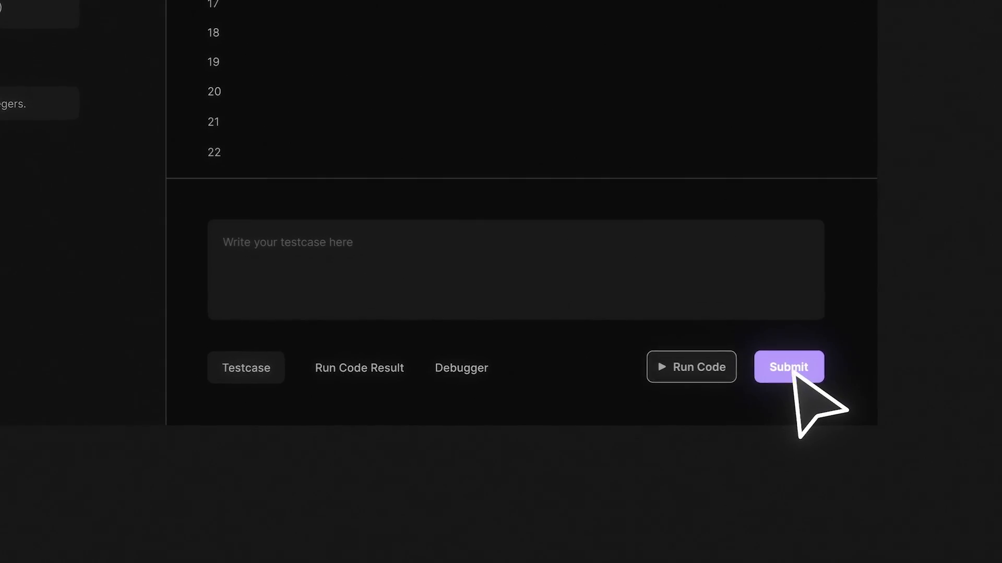
- Submit the solution for grading and get a Success result of 50ms runtime and 1MB memory
click(788, 367)
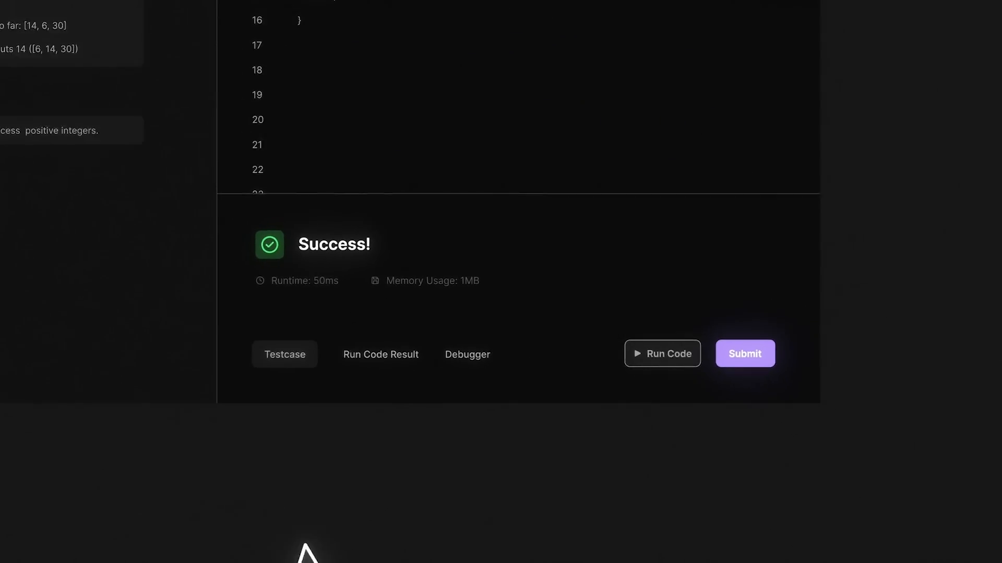